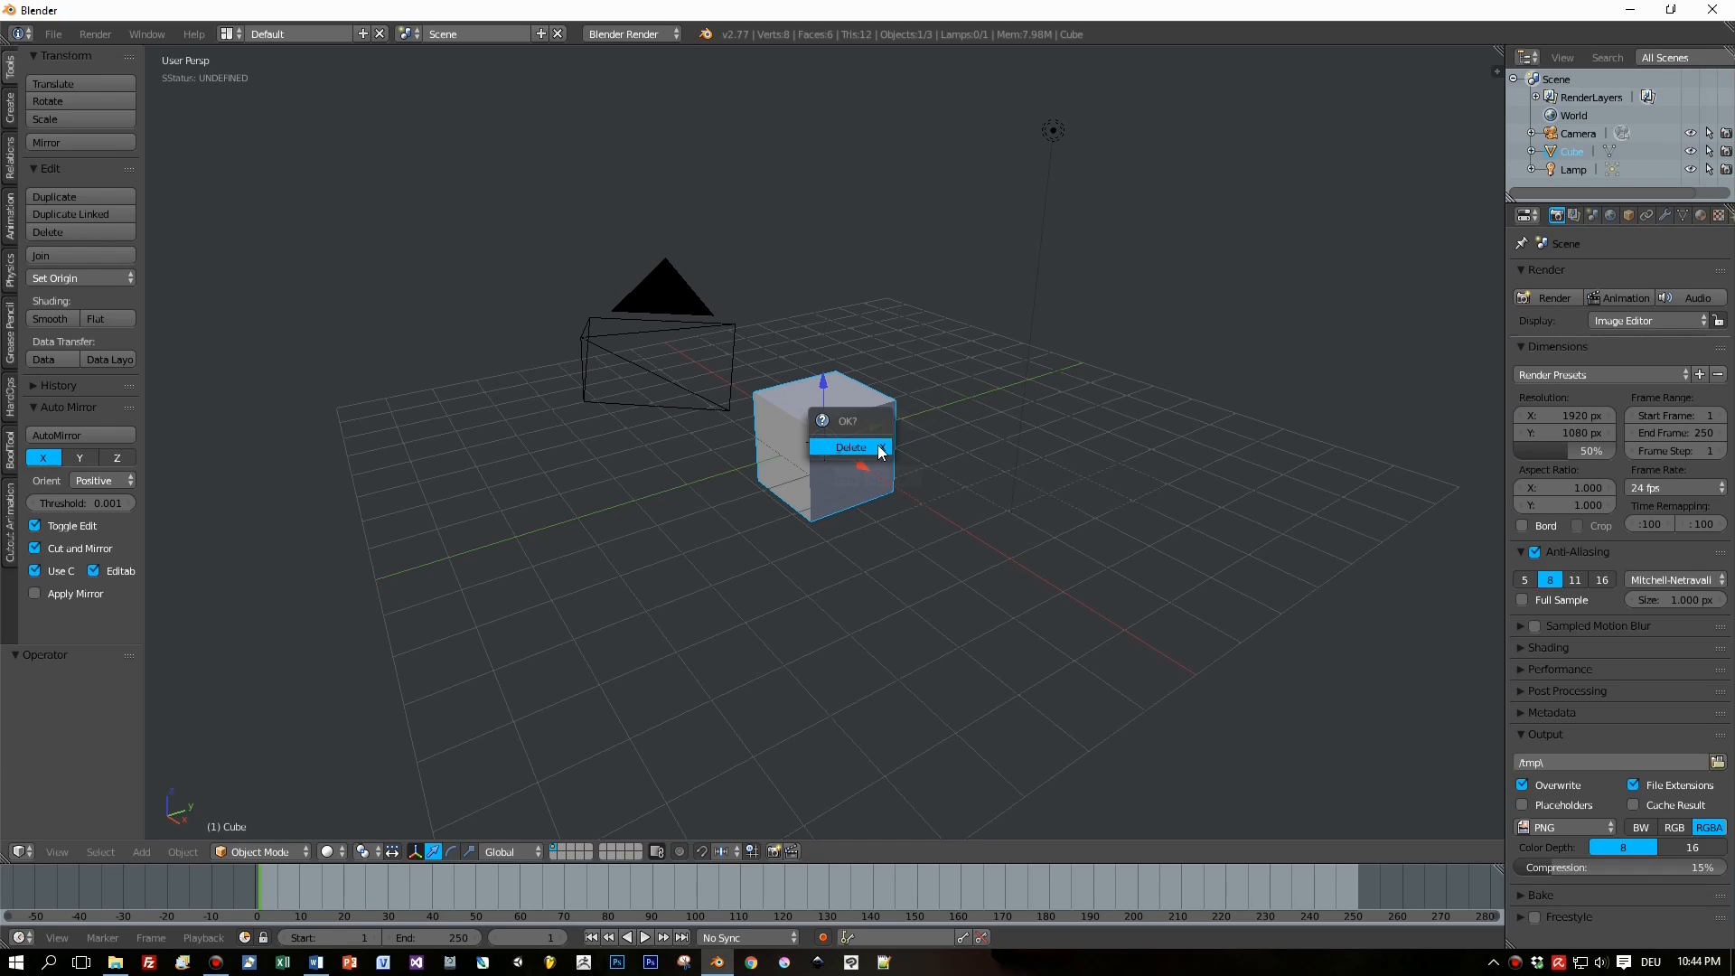
Delete the default cube, leaving only the camera and lamp.
{"action": "left_click", "coordinate": [849, 446]}
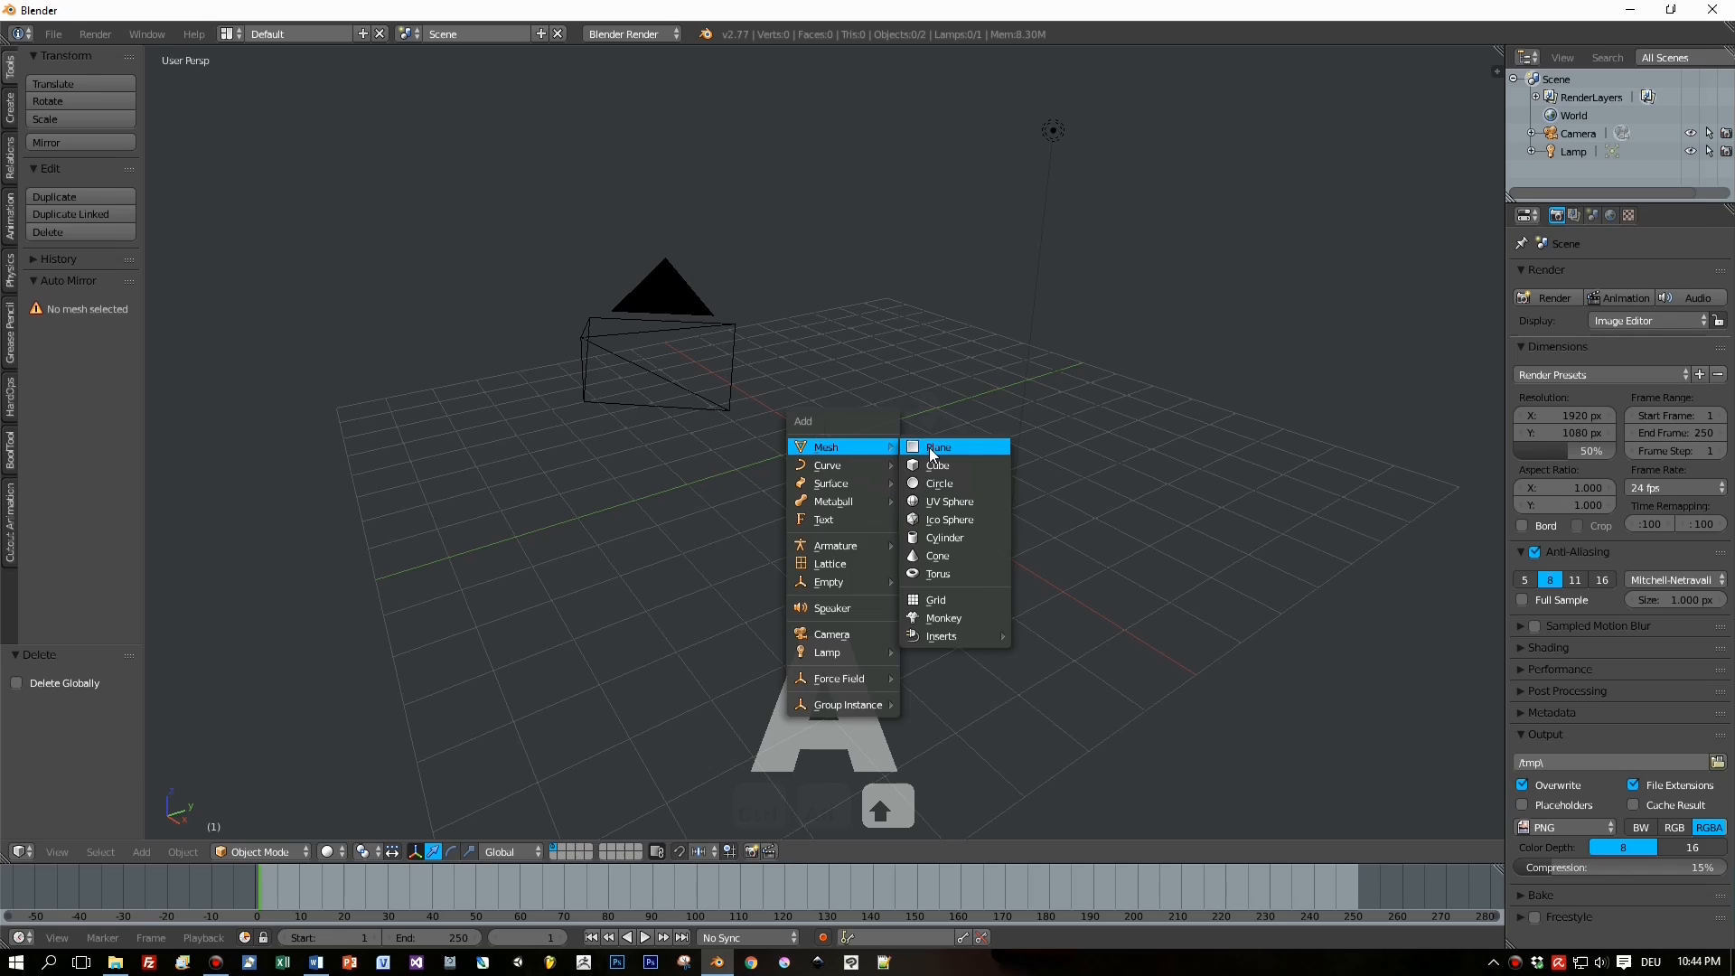
Add a plane scaled 8 times as the floor and enter Edit Mode.
{"action": "left_click", "coordinate": [938, 447]}
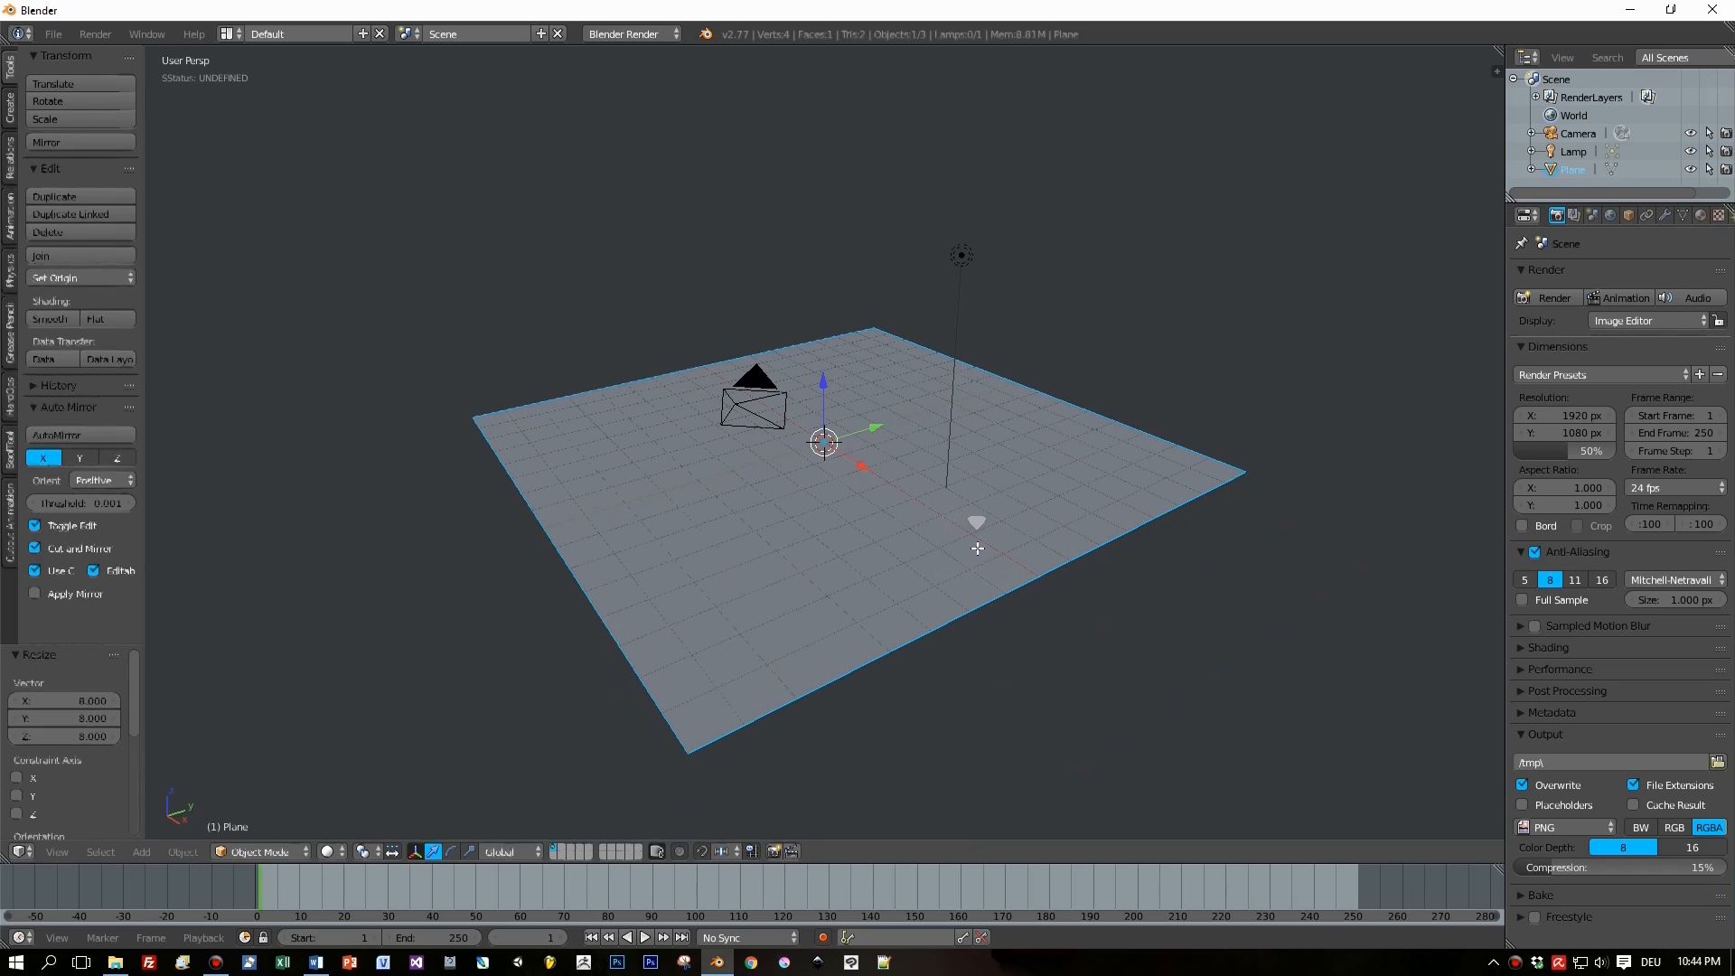
{"action": "key", "text": "Tab"}
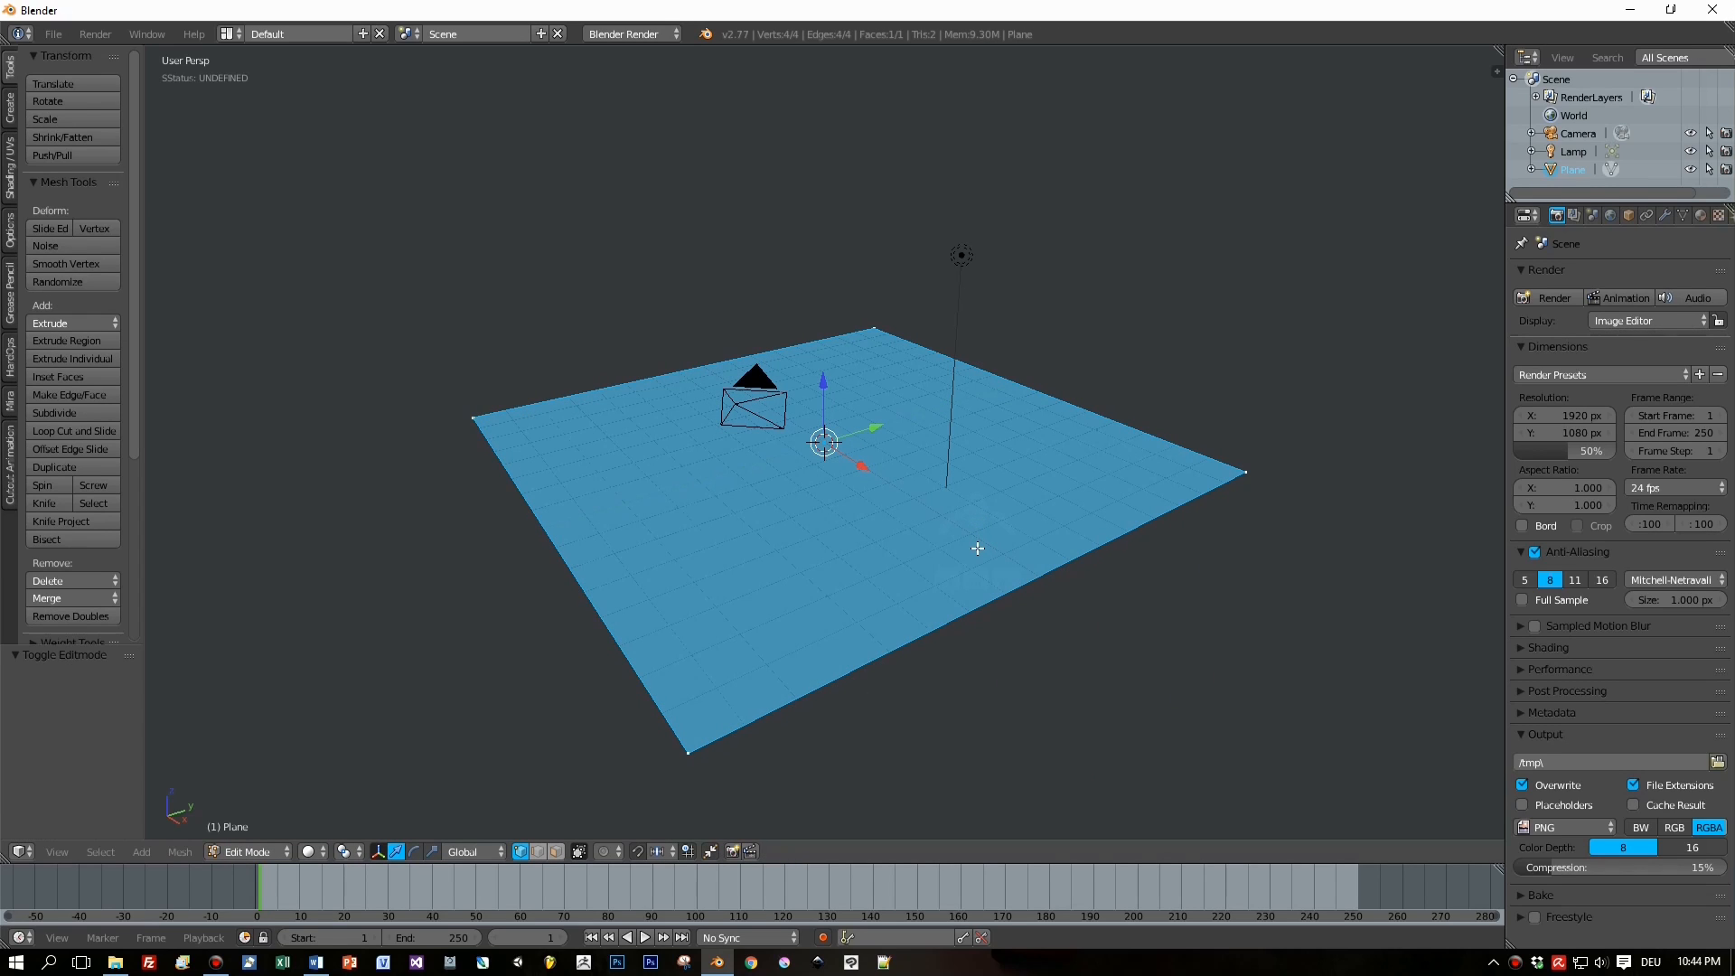
Extrude the plane's back edge into a bevelled wall and give it smooth shading.
{"action": "left_click", "coordinate": [977, 548]}
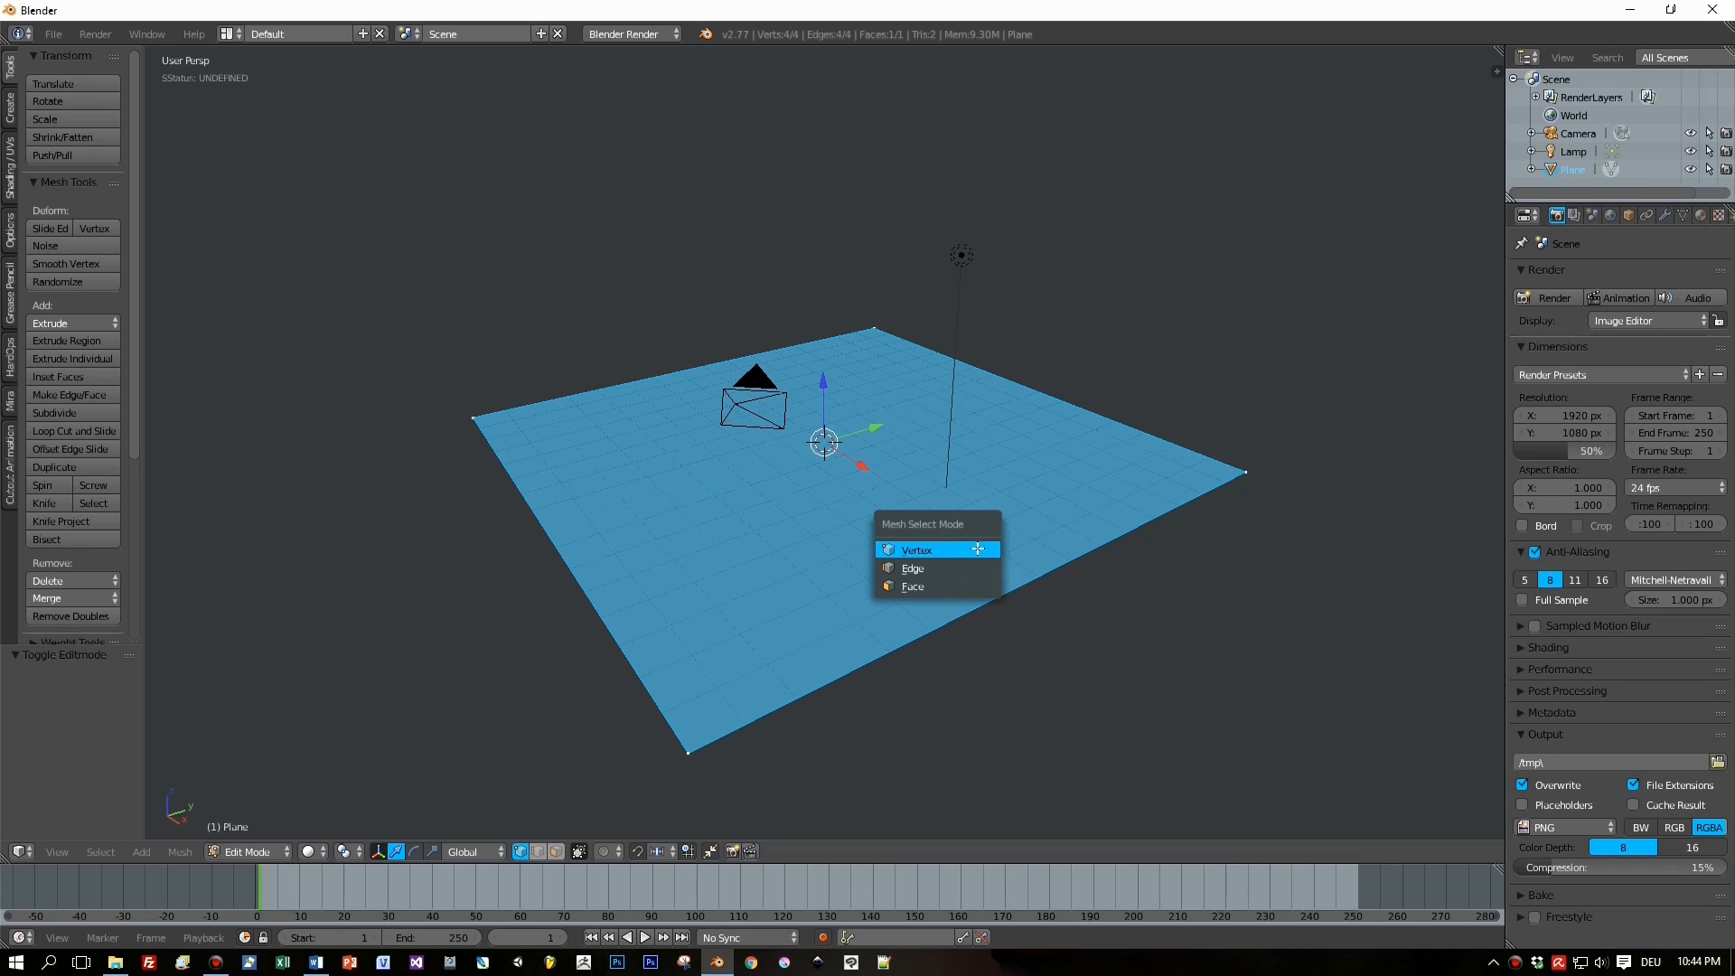
{"action": "left_click", "coordinate": [912, 567]}
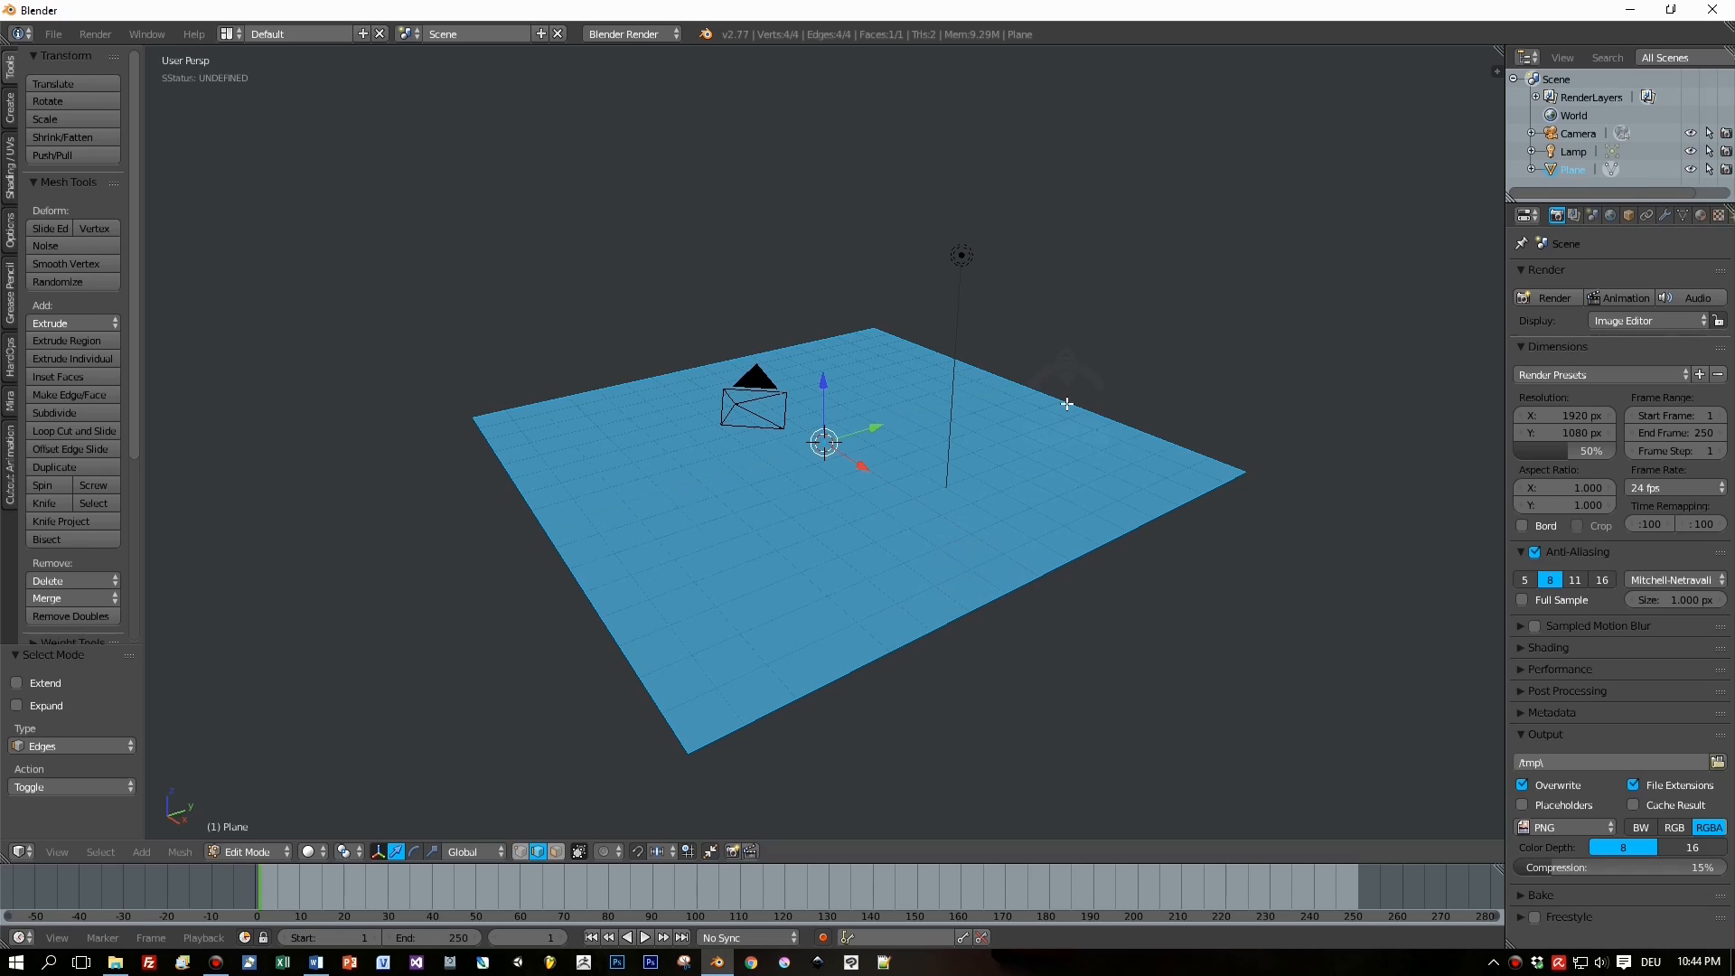
{"action": "left_click", "coordinate": [1073, 381]}
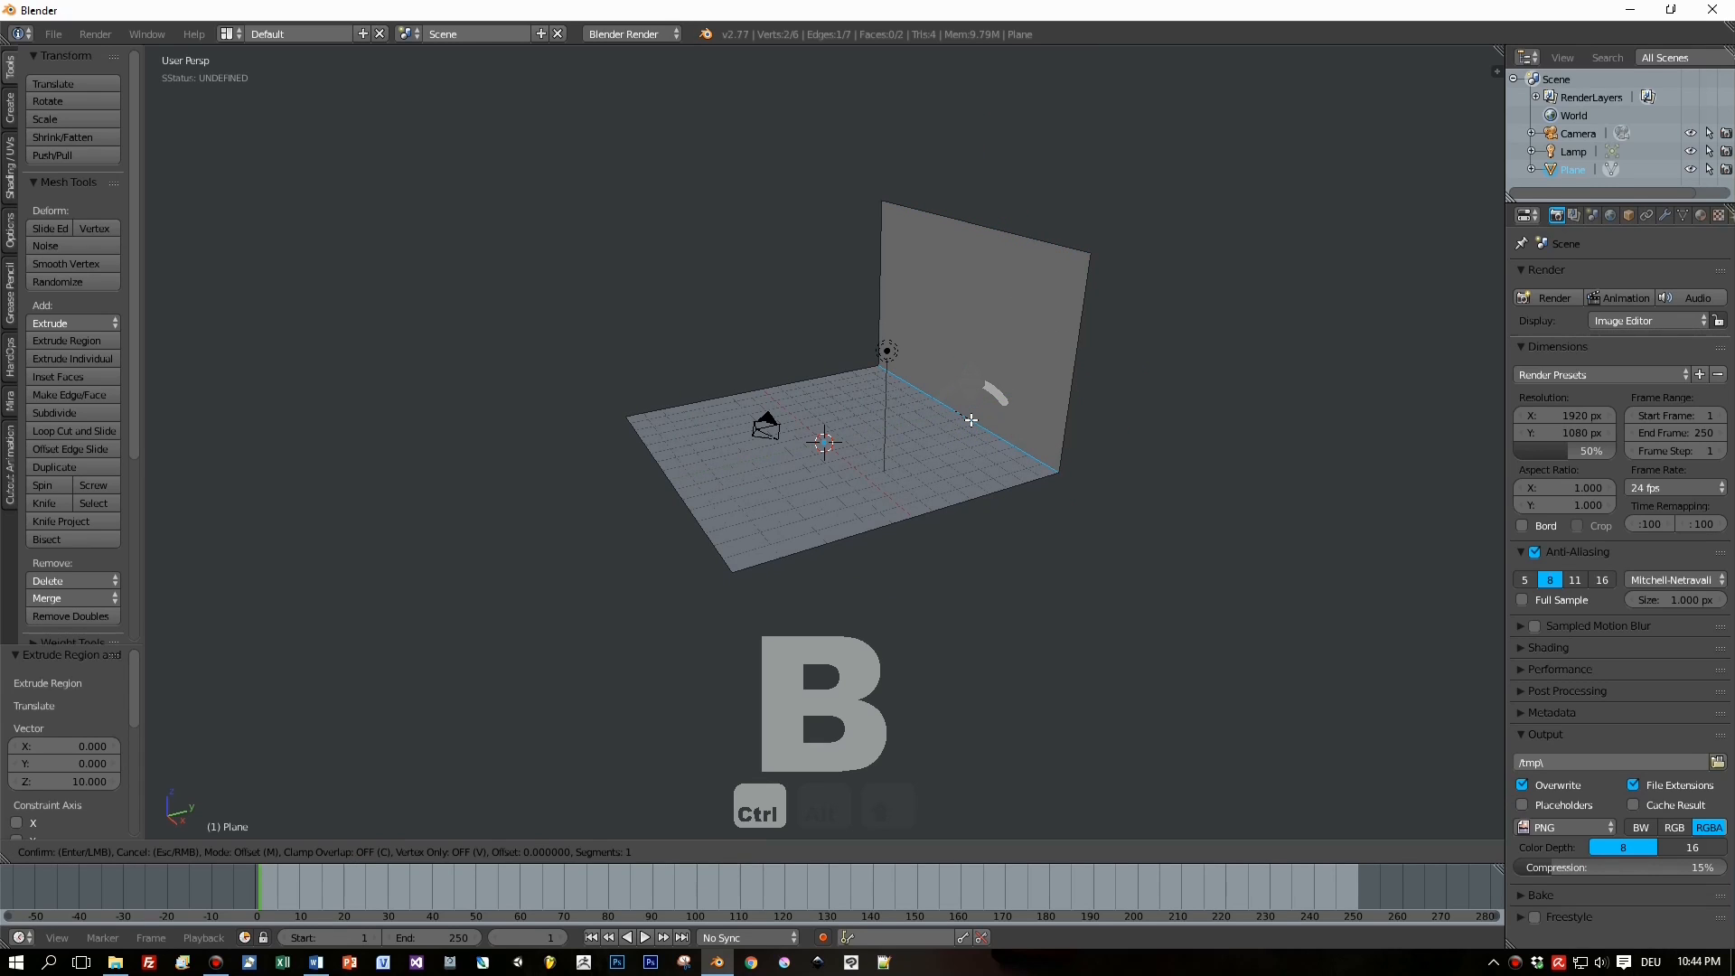
{"action": "mouse_move", "coordinate": [978, 426]}
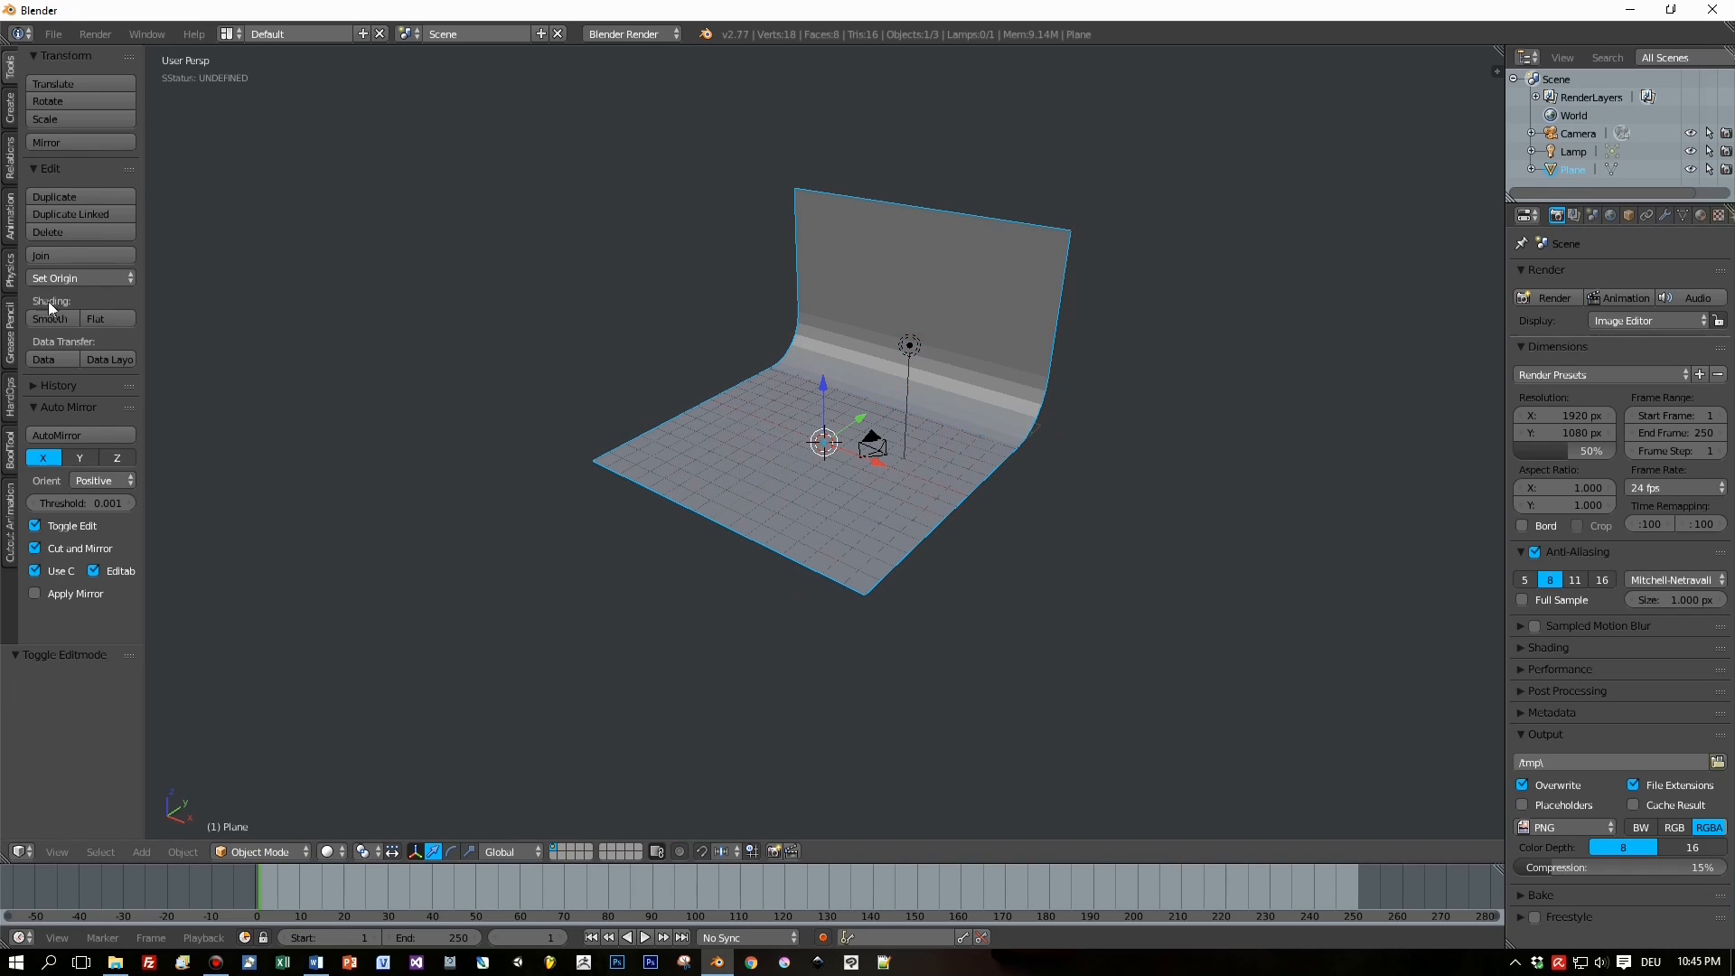
{"action": "left_click", "coordinate": [48, 318]}
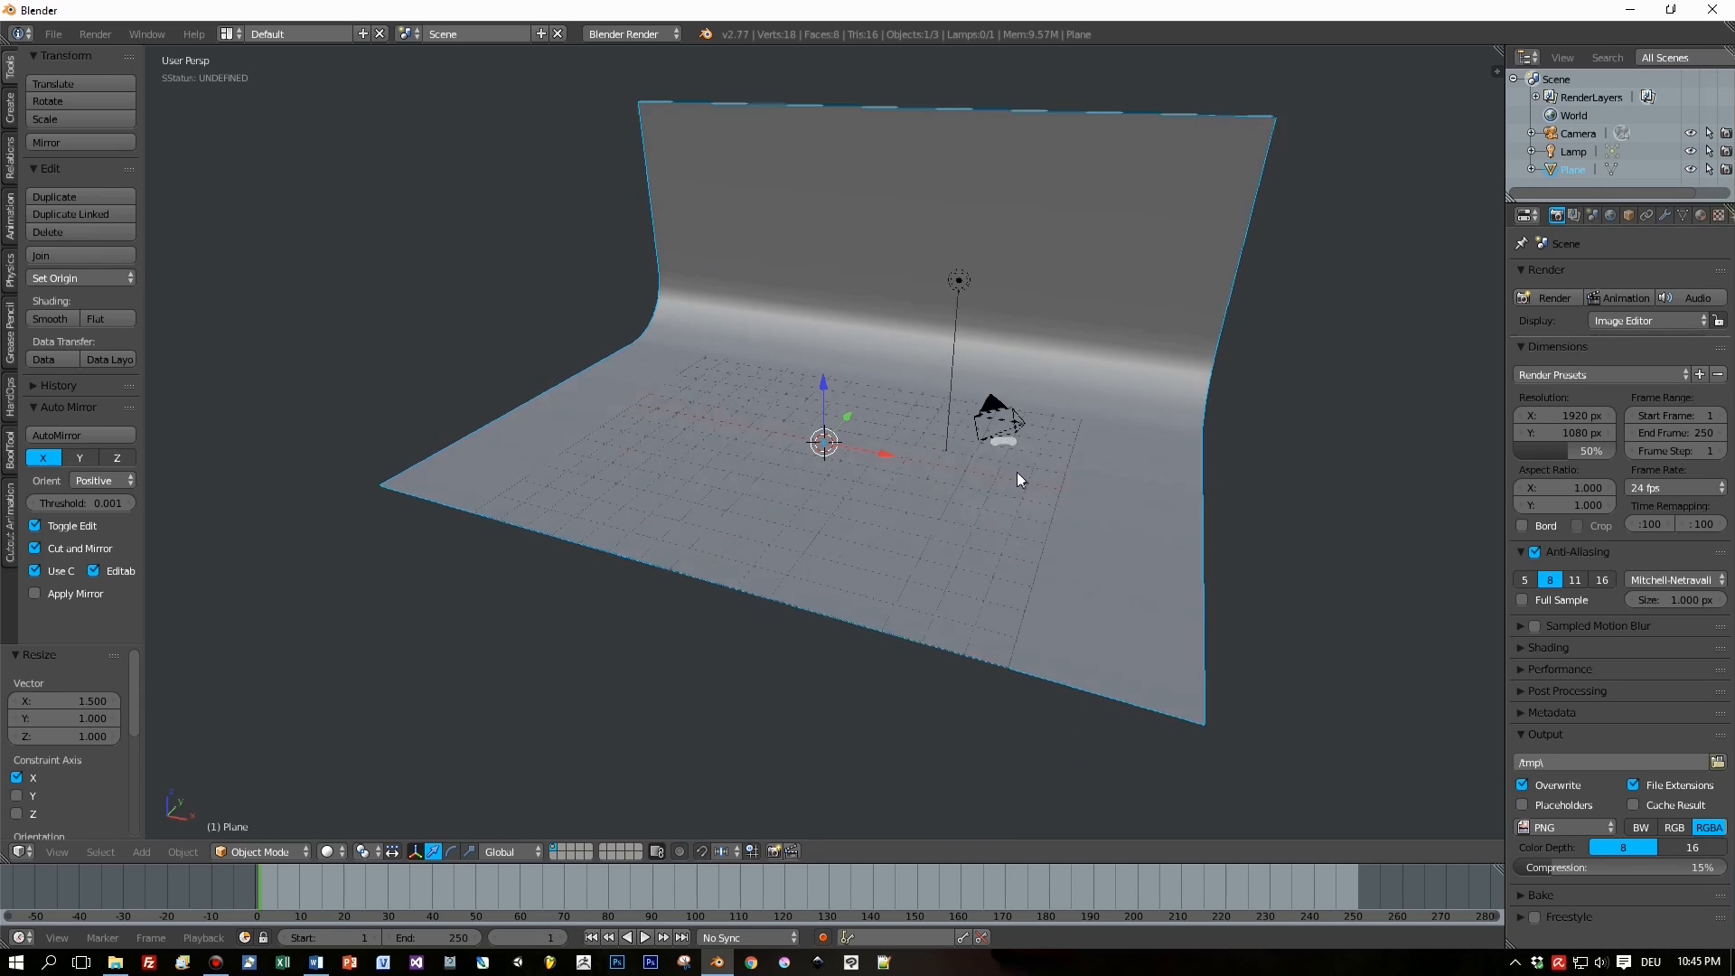
Widen the smooth backdrop 1.5 times along X and frame it in the view.
{"action": "scroll", "scroll_direction": "down", "scroll_amount": 3}
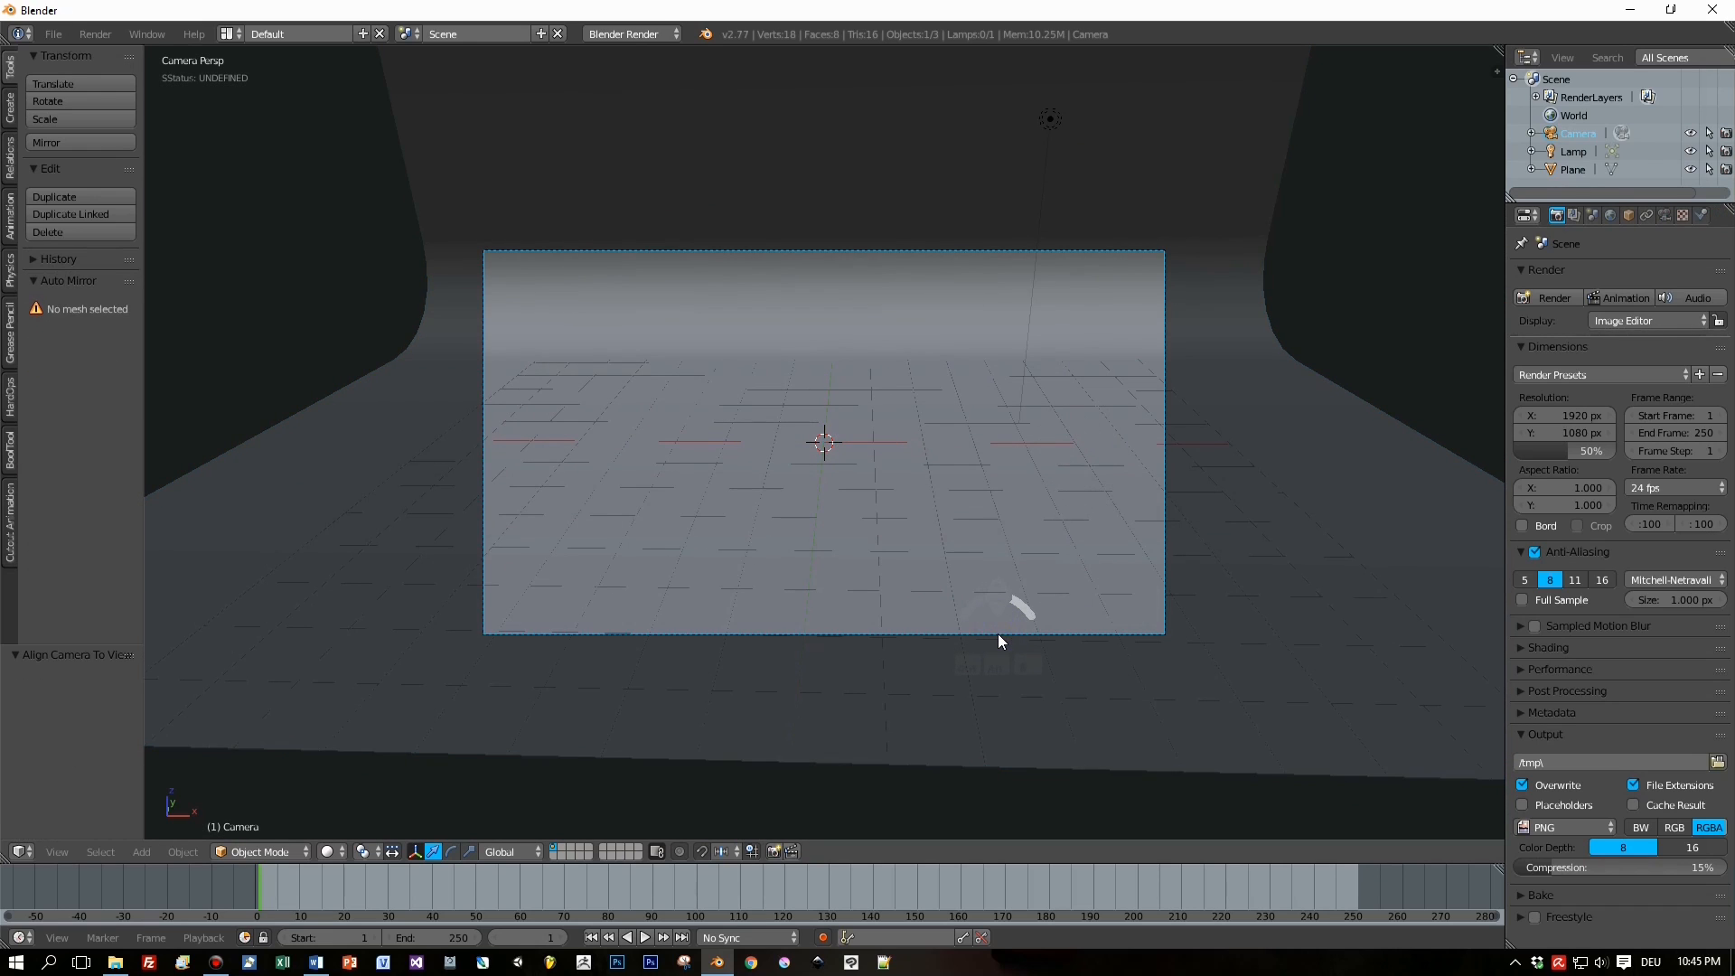
Position the aligned camera and render the frame with Cycles.
{"action": "key", "text": "g"}
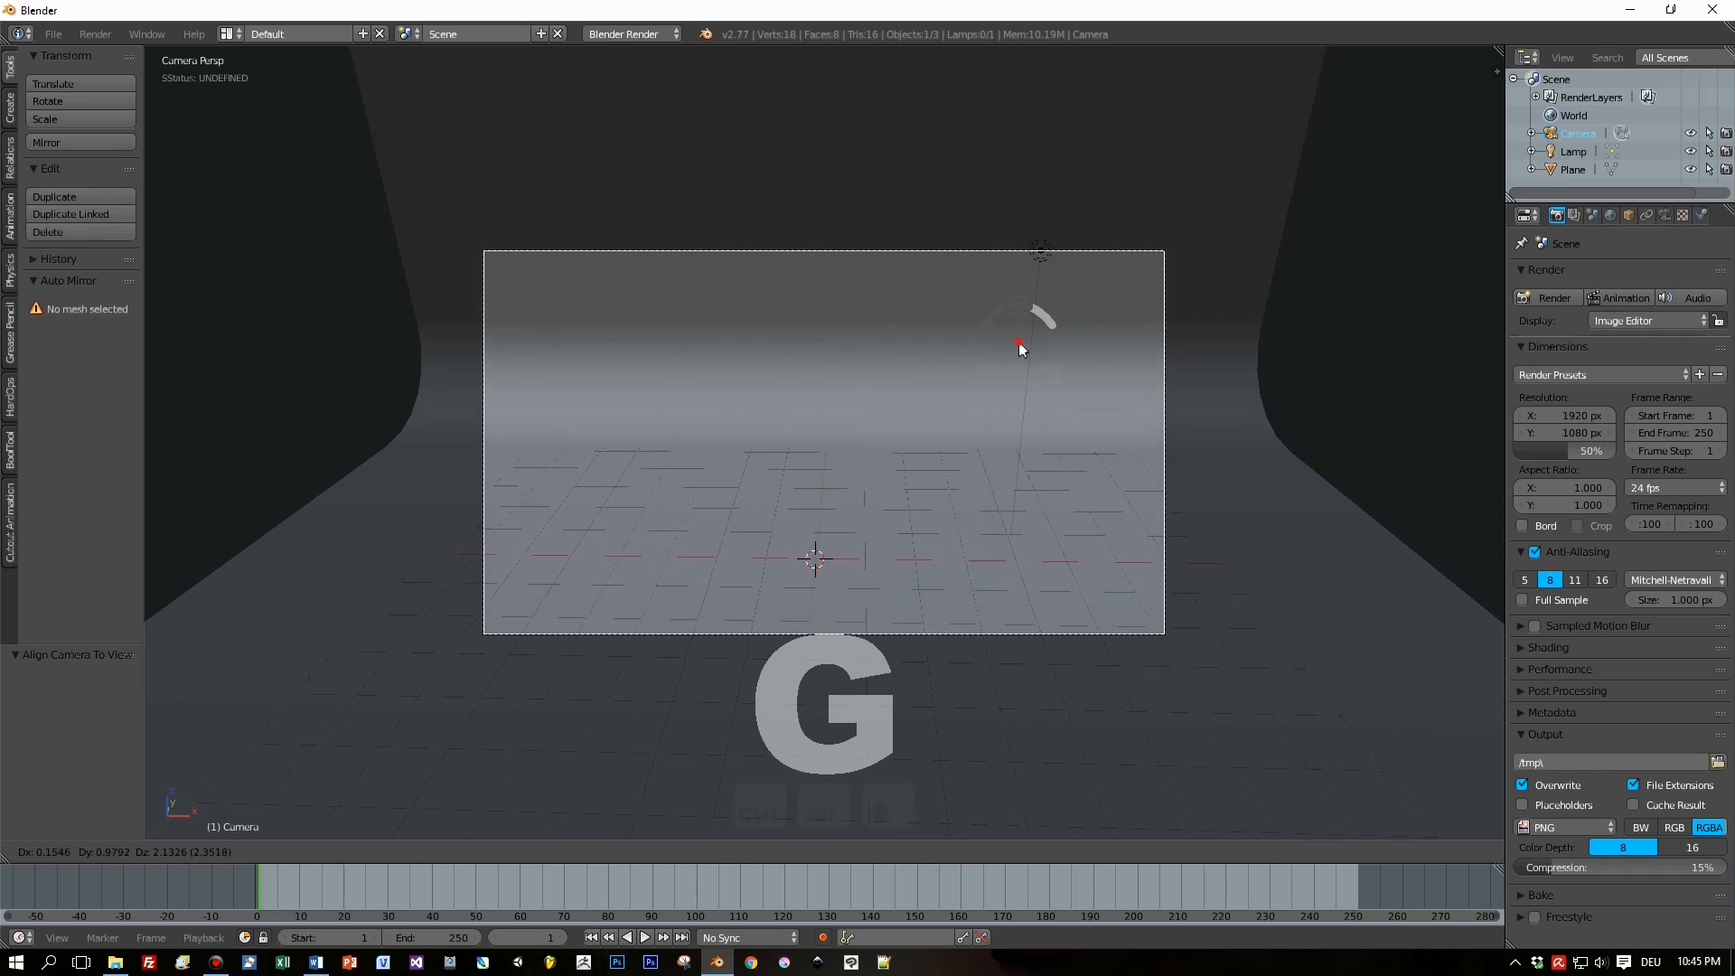
{"action": "key", "text": "F12"}
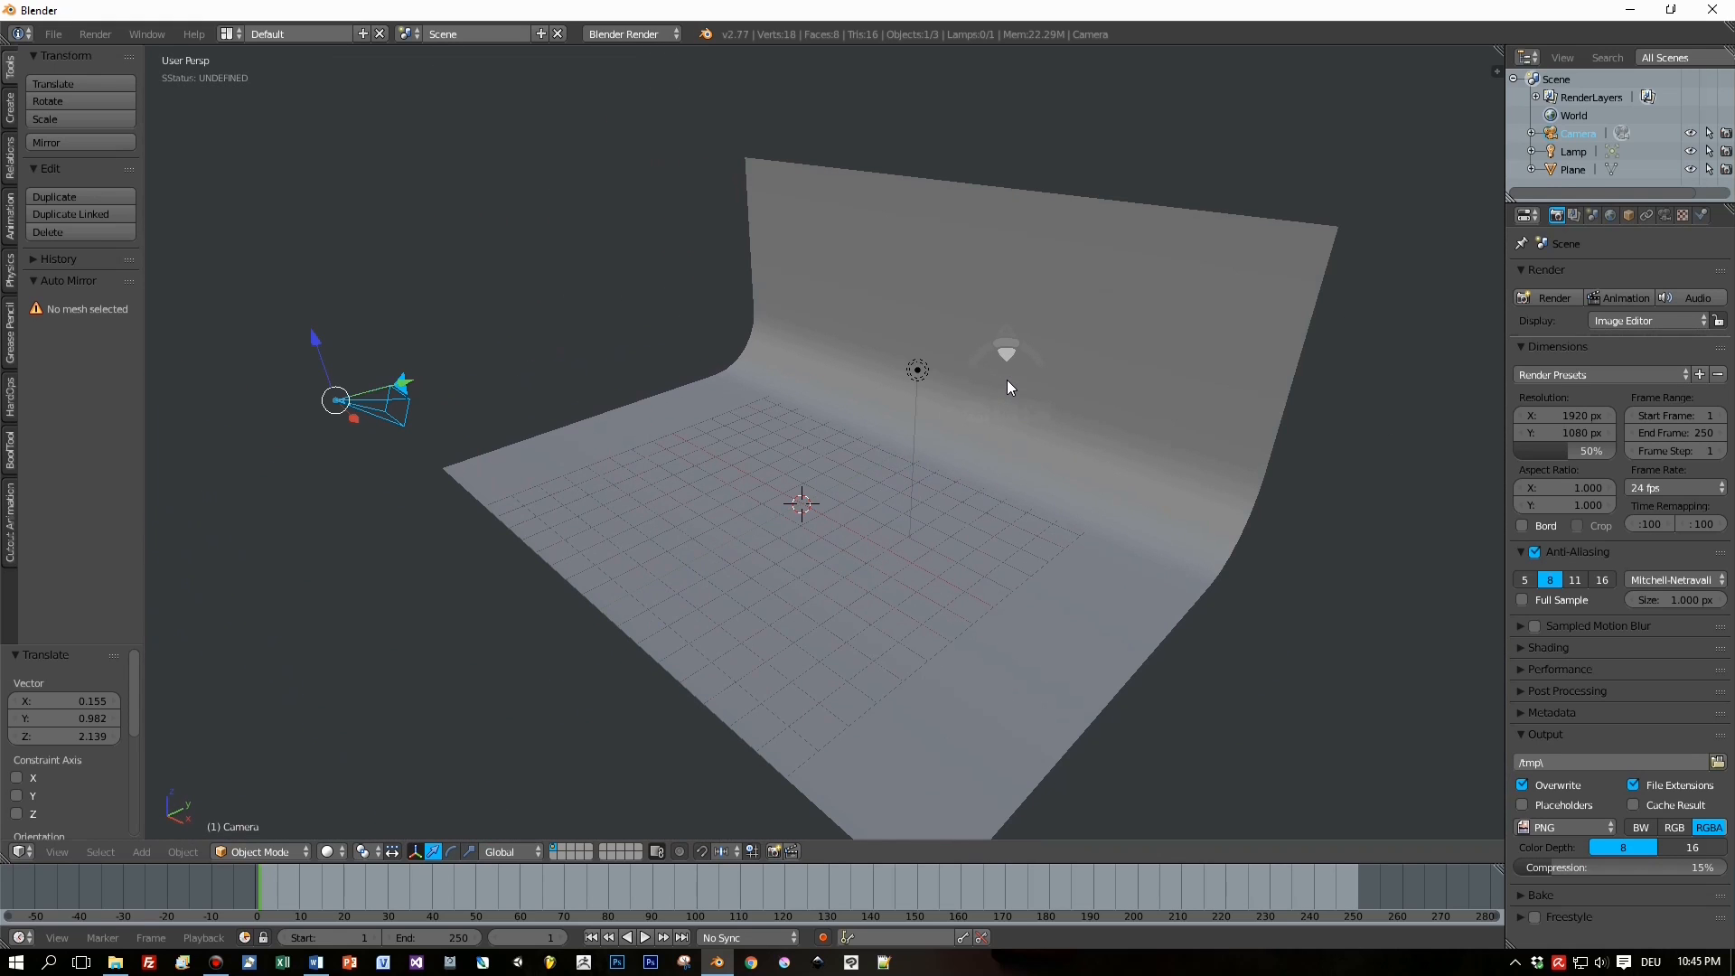
{"action": "key", "text": "F12"}
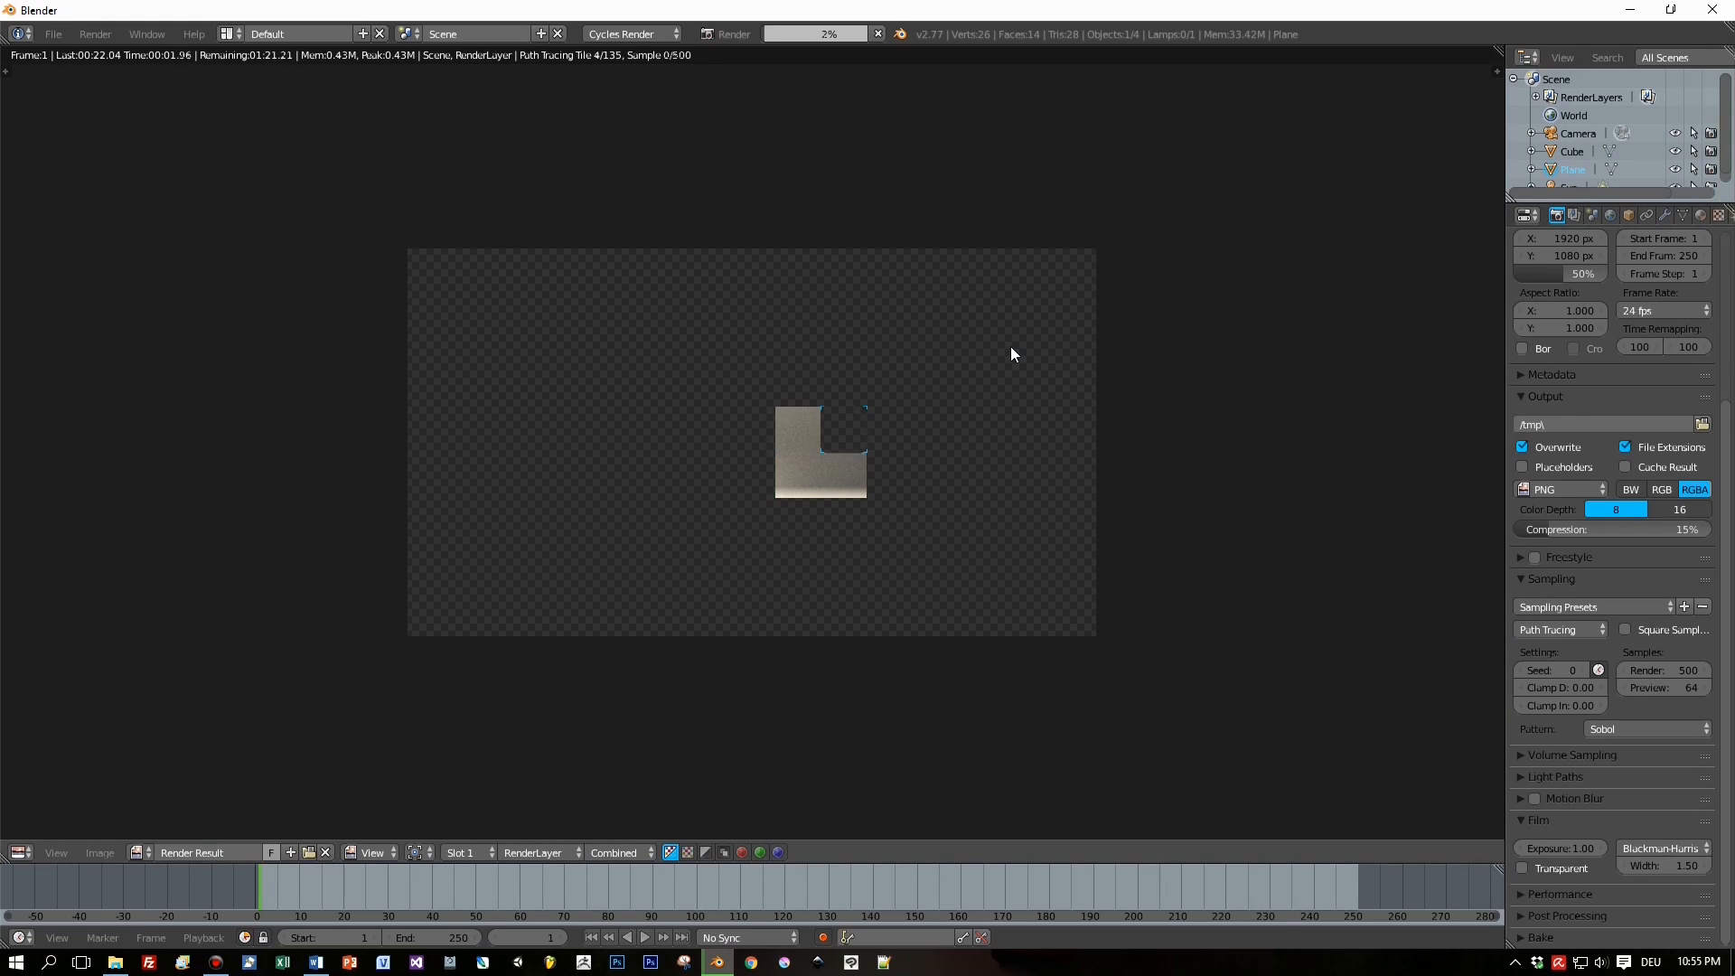